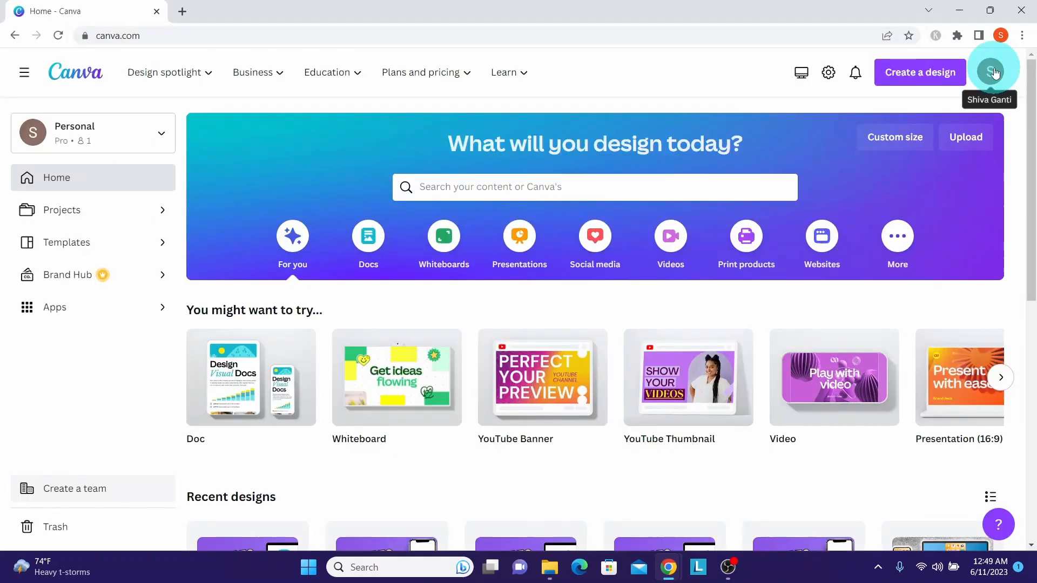
- Switch the active workspace from Personal to the Marketing team via the profile menu
click(991, 71)
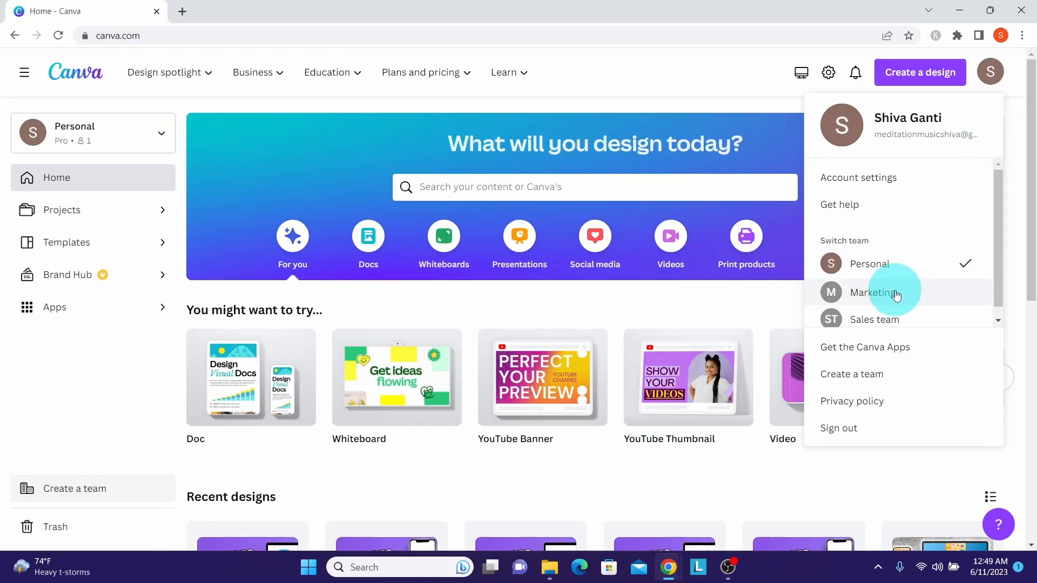
click(876, 292)
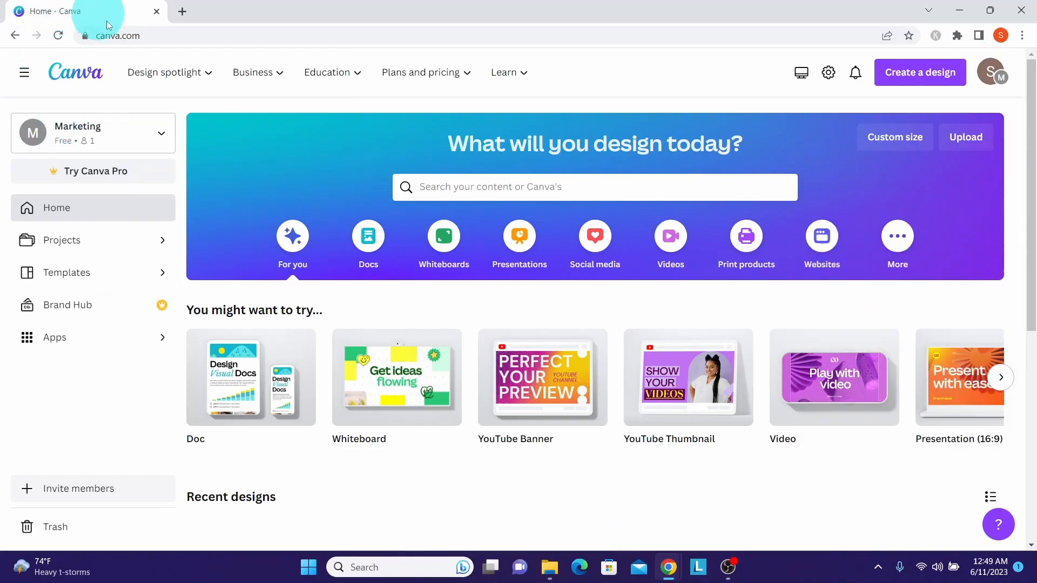
mouse_move(103, 141)
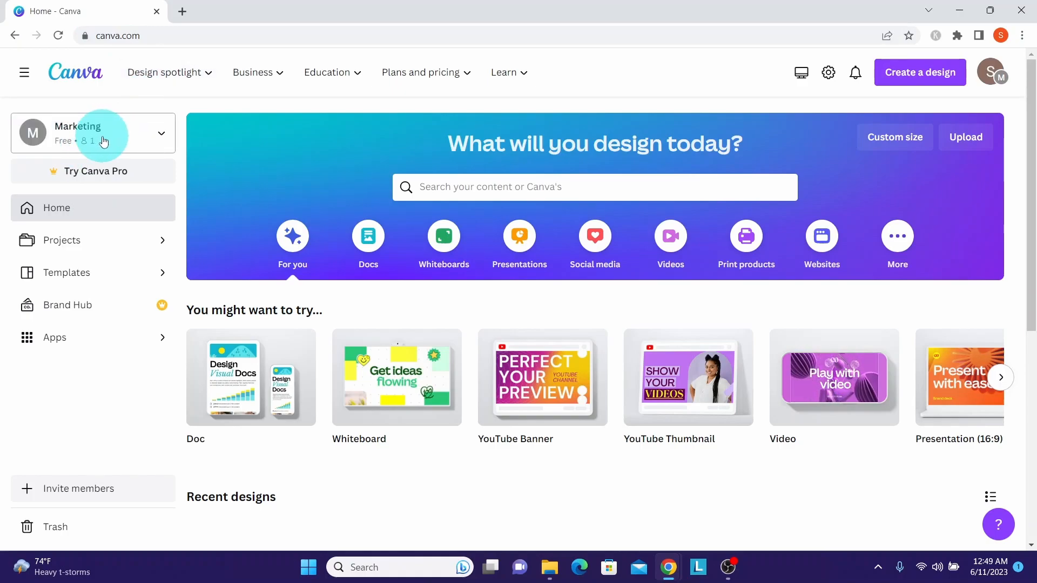
- Generate a shareable invite link for the Marketing team and return to the home page
click(77, 488)
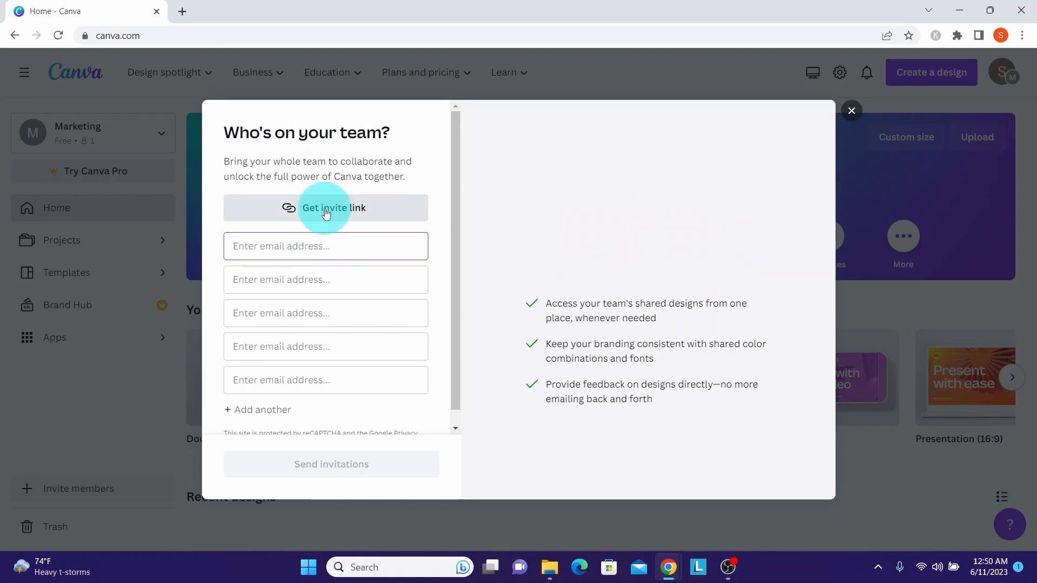
click(324, 207)
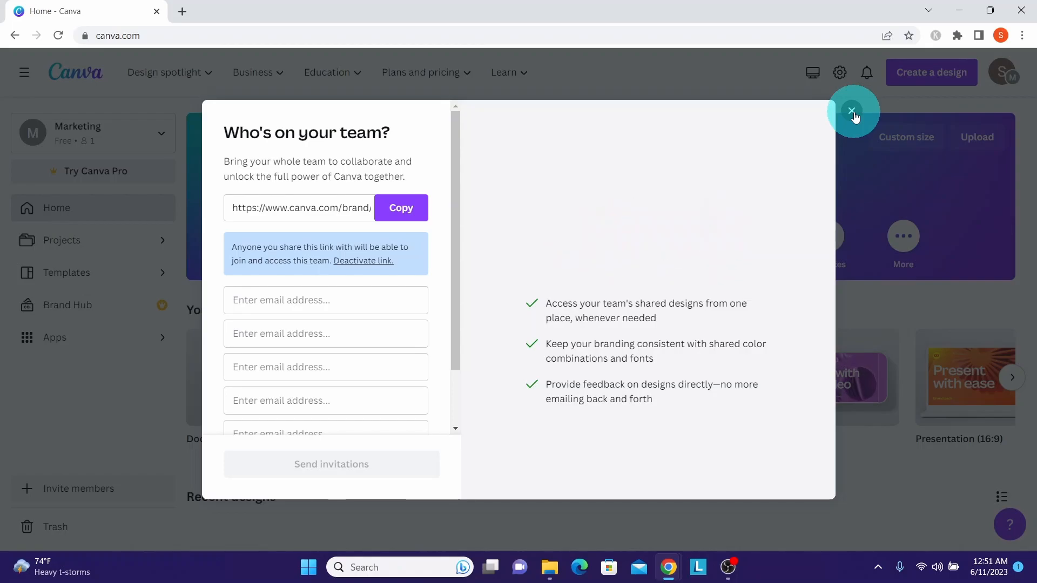
click(853, 110)
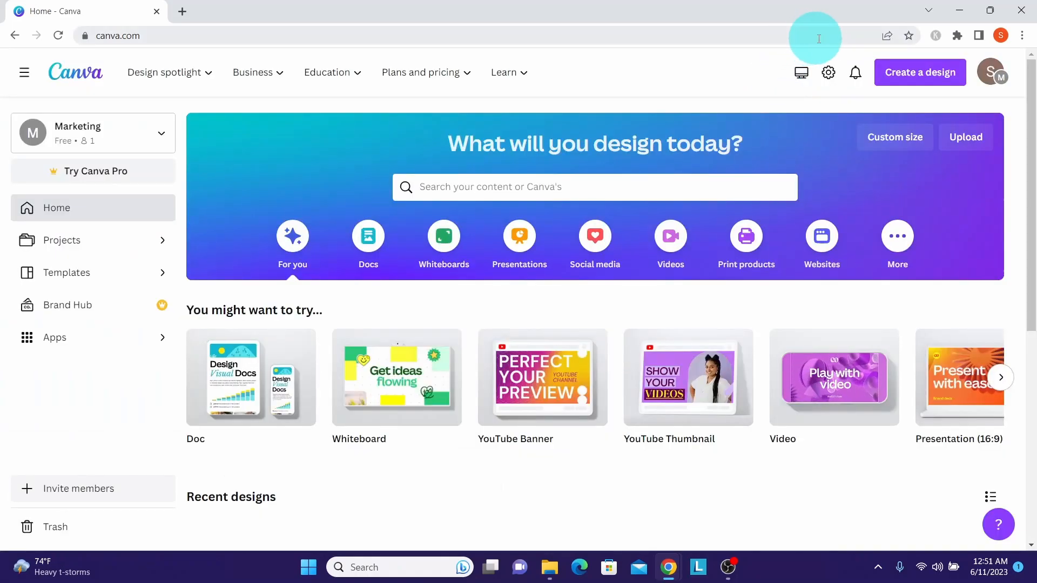
mouse_move(828, 71)
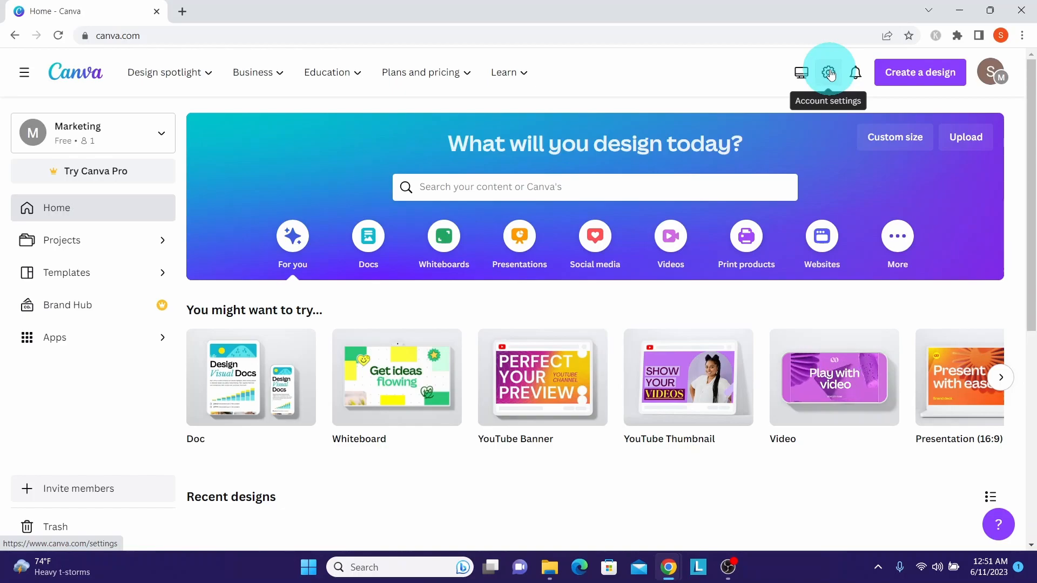
- Show the Marketing team's People list in Account settings, currently only the Owner
click(827, 73)
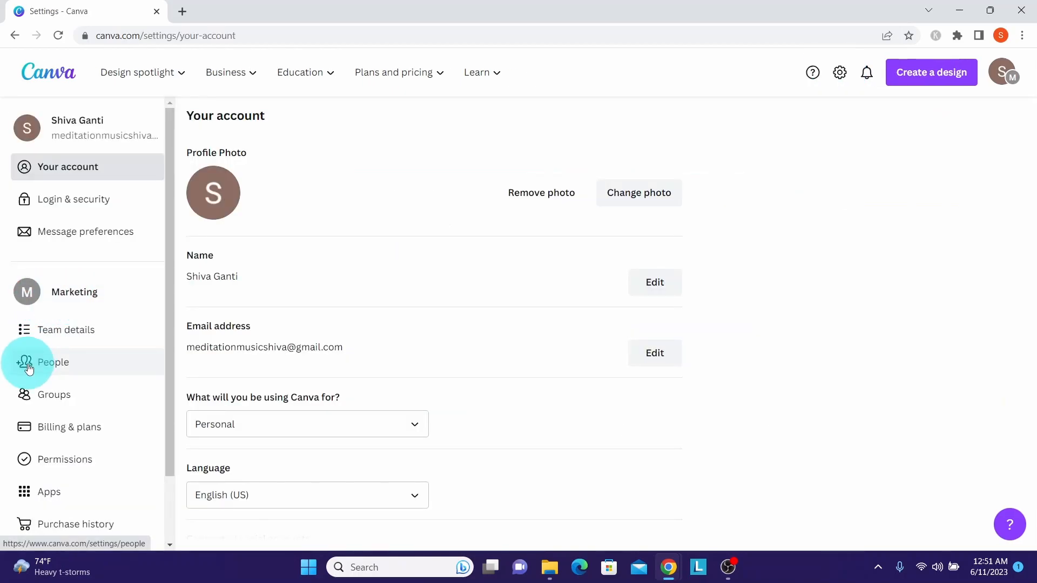
click(53, 362)
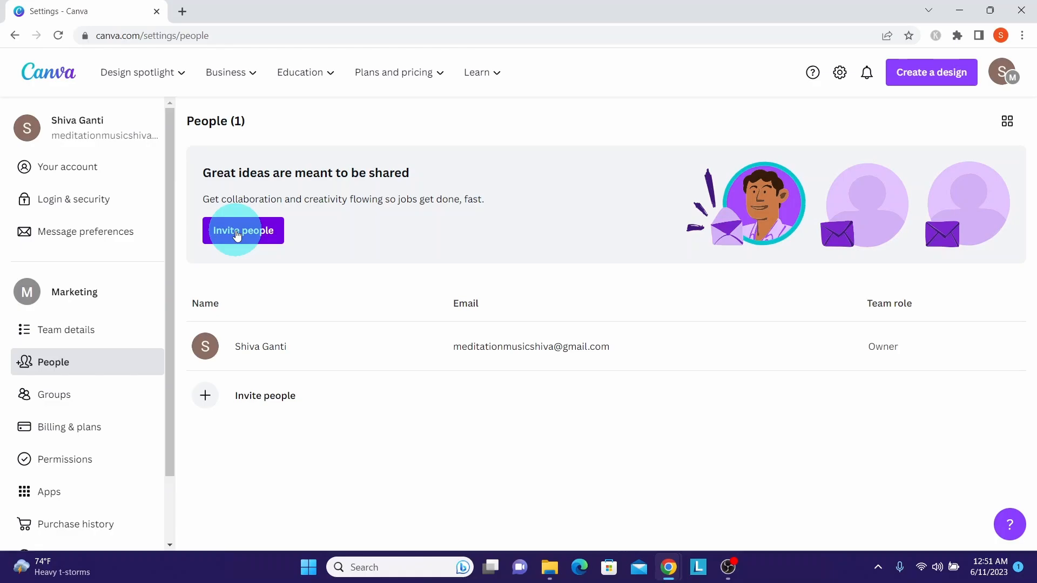
- Start inviting people, select the invite link text, and dismiss the window
click(243, 231)
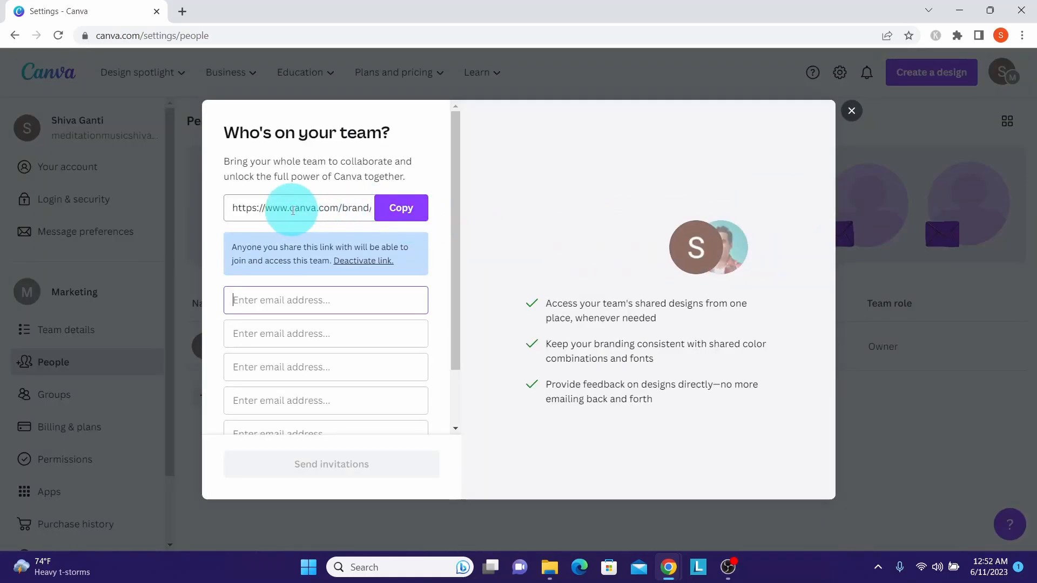
click(324, 300)
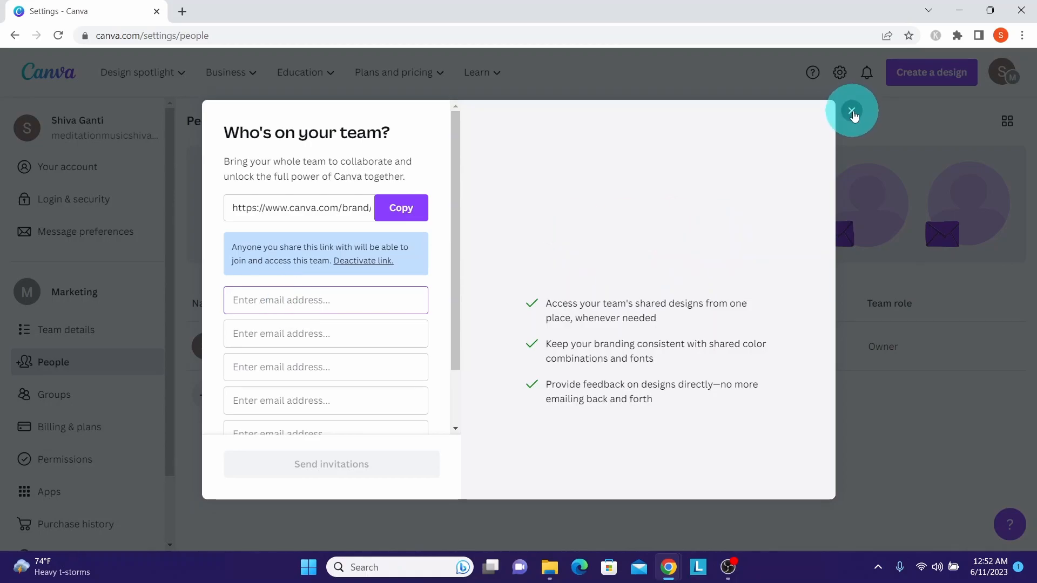
click(852, 110)
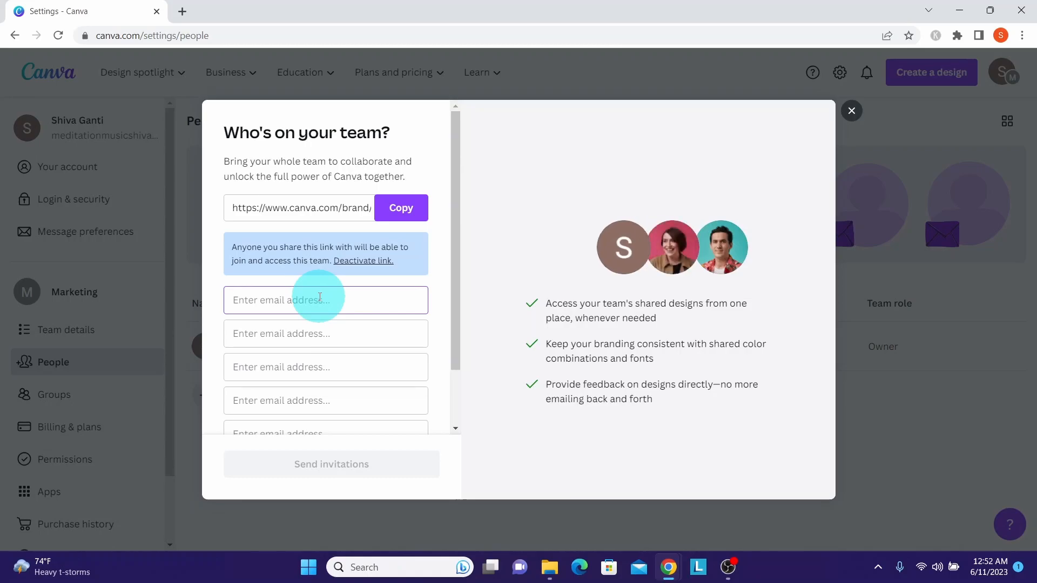
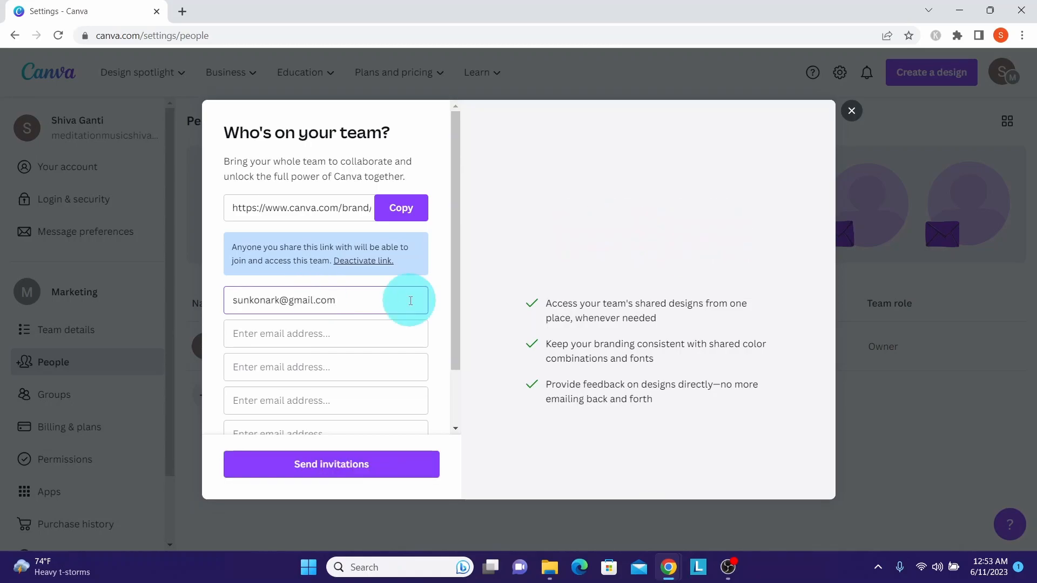
click(330, 464)
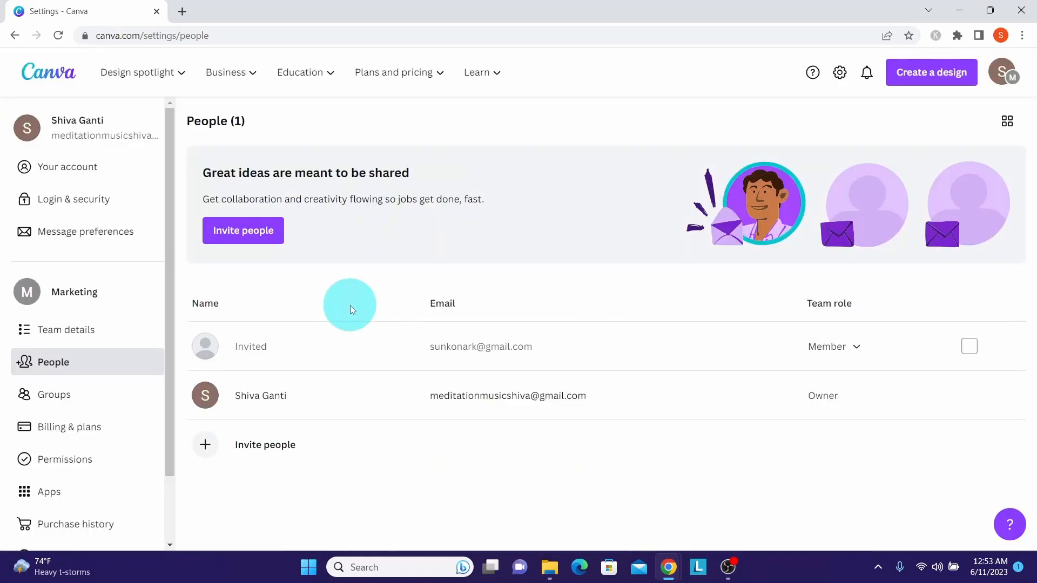
mouse_move(419, 363)
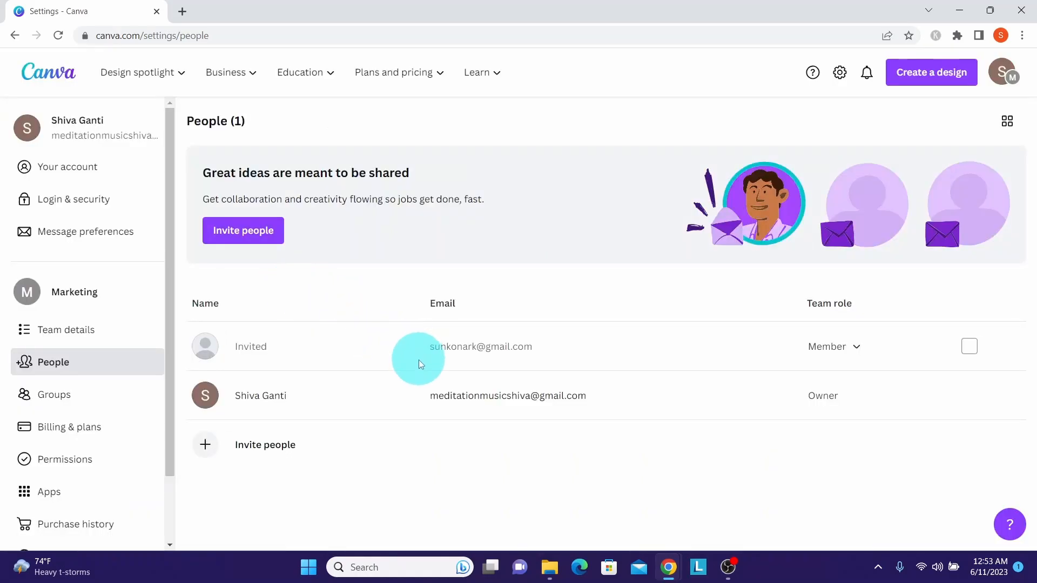
mouse_move(780, 298)
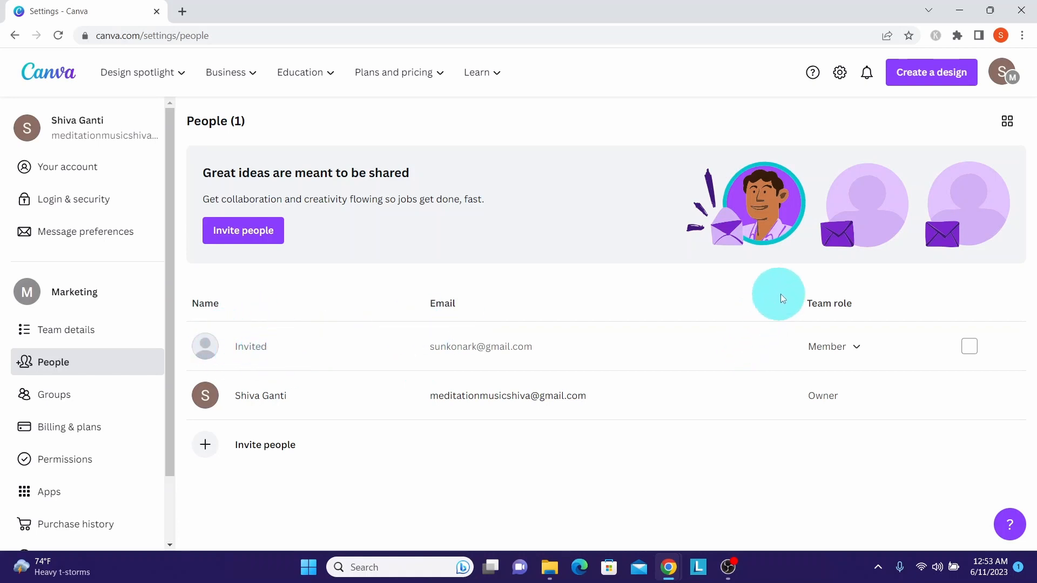